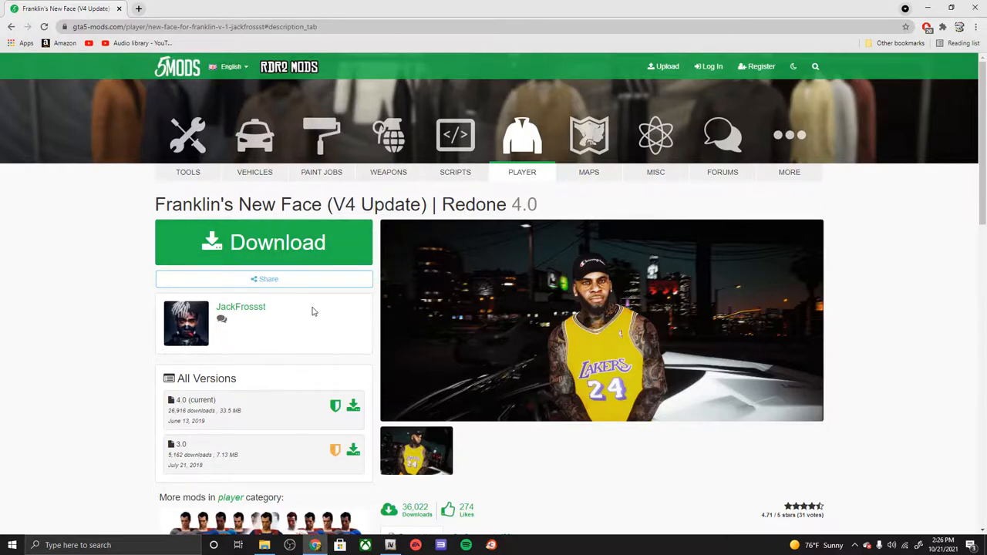
# Bring up the mod's install instructions text file from the download folder in Notepad.
pyautogui.scroll(-3)
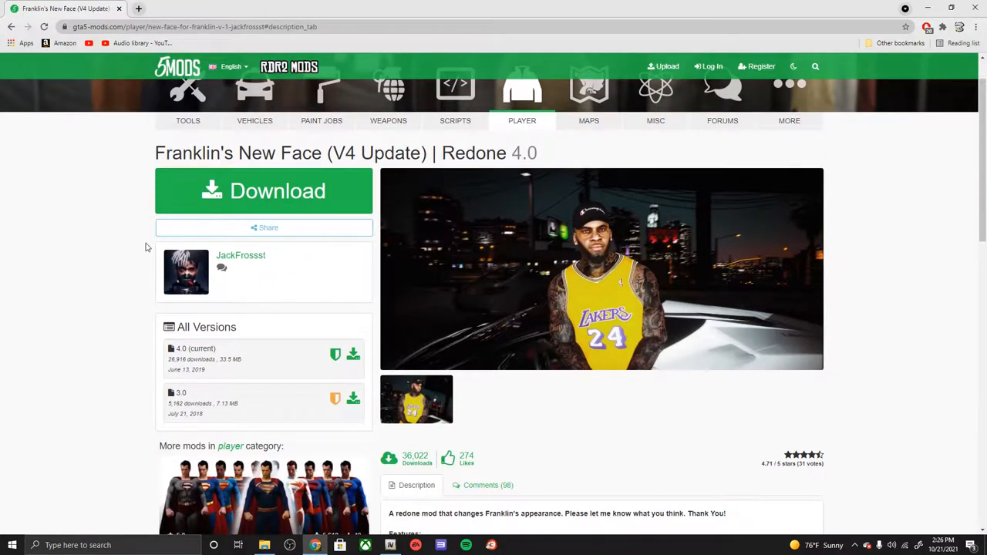
pyautogui.scroll(-3)
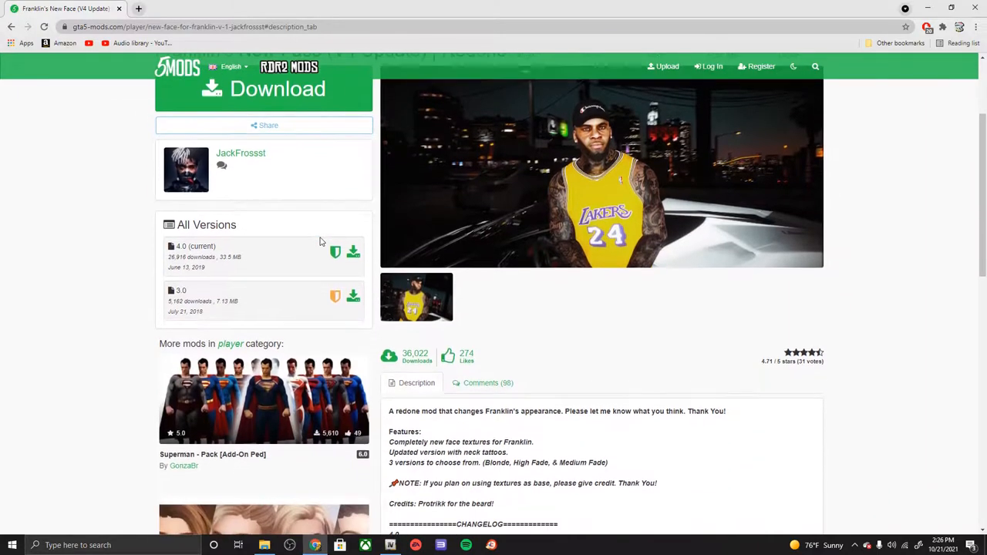
pyautogui.scroll(-3)
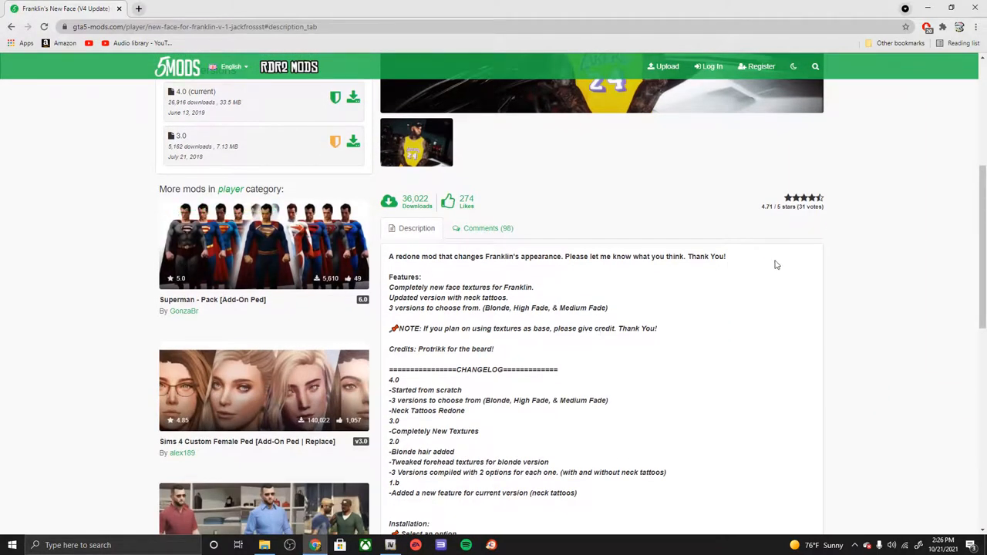
pyautogui.moveTo(538, 265)
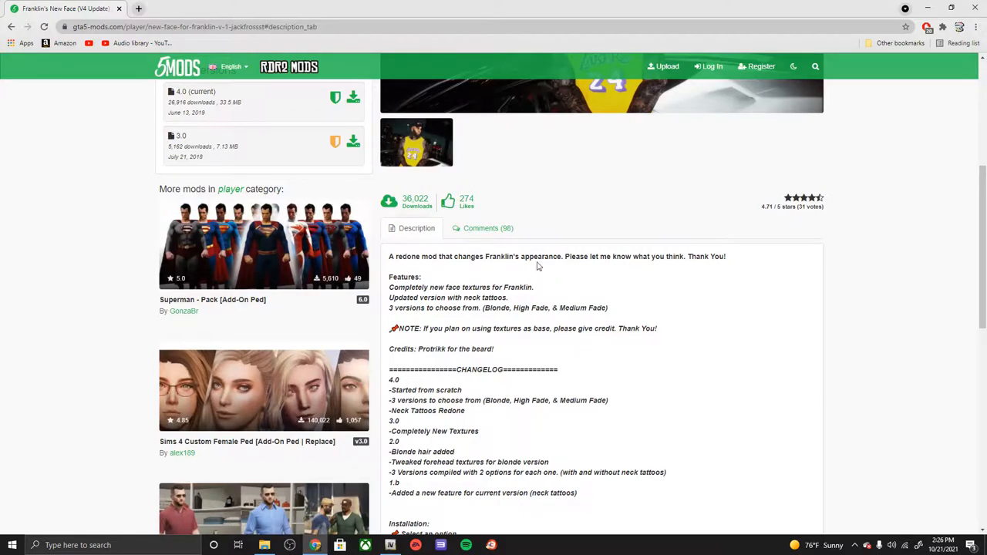
pyautogui.scroll(-3)
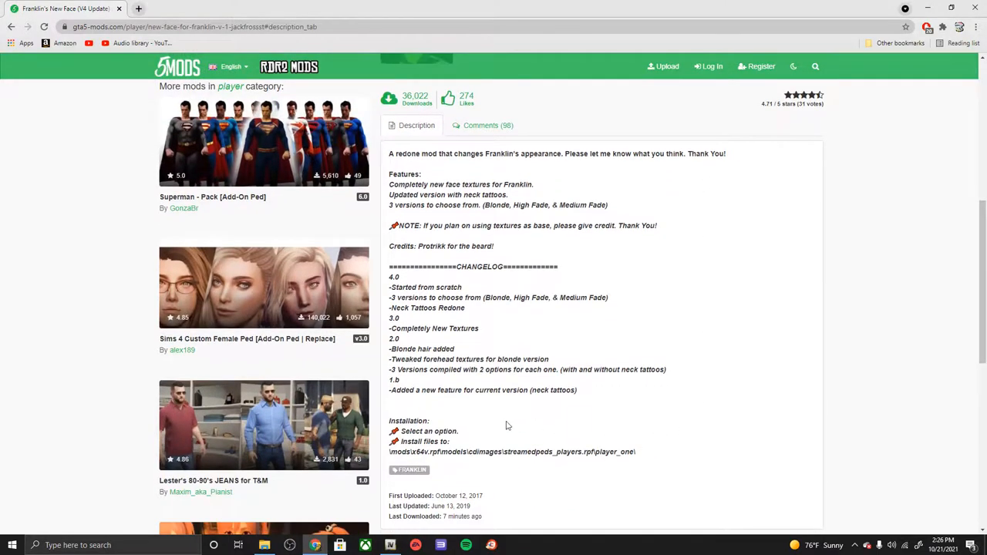
pyautogui.scroll(-3)
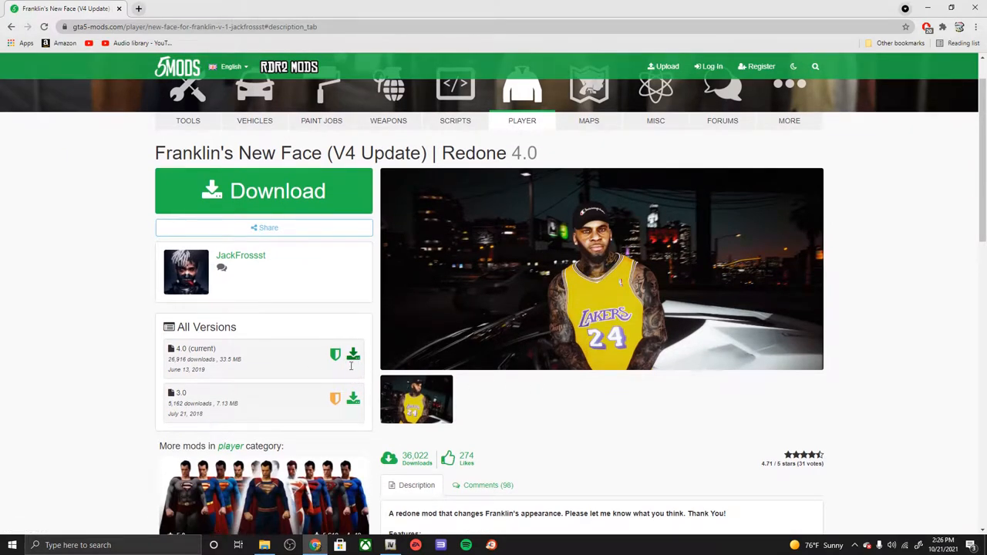
pyautogui.moveTo(353, 357)
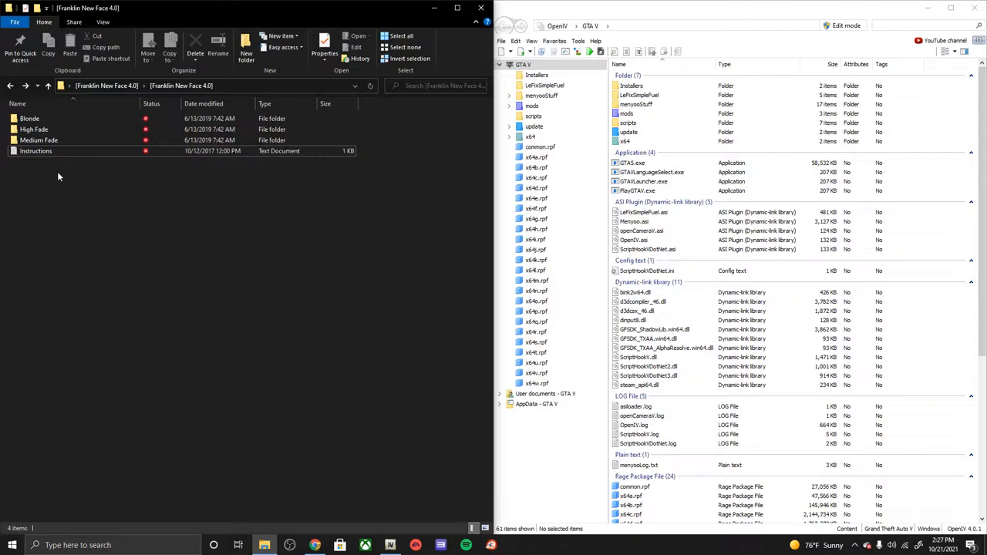
pyautogui.moveTo(279, 169)
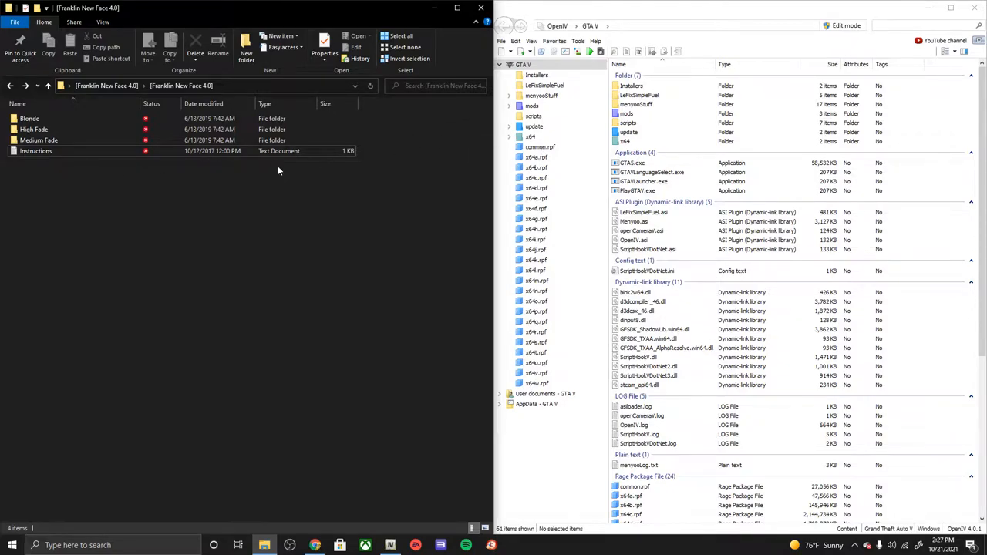
pyautogui.doubleClick(35, 151)
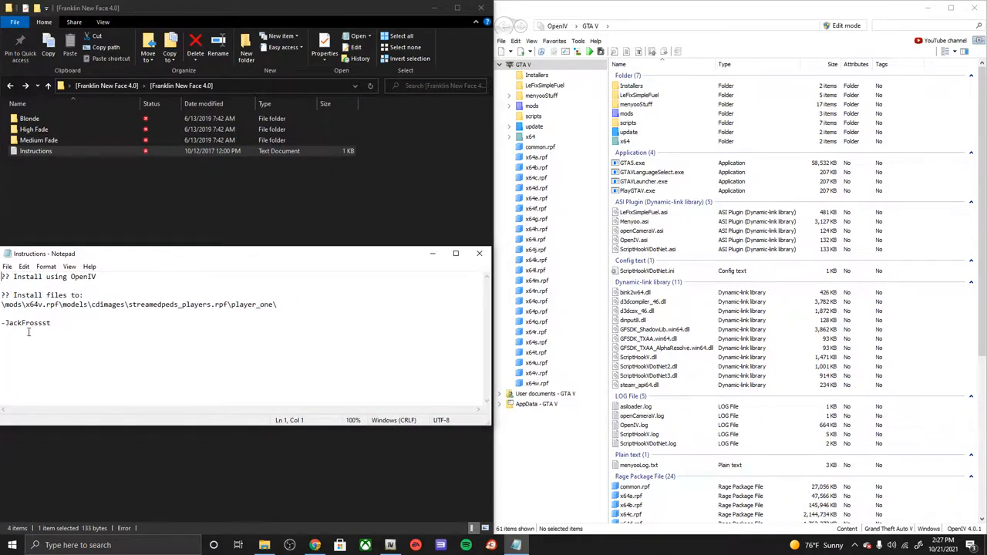
pyautogui.moveTo(701, 23)
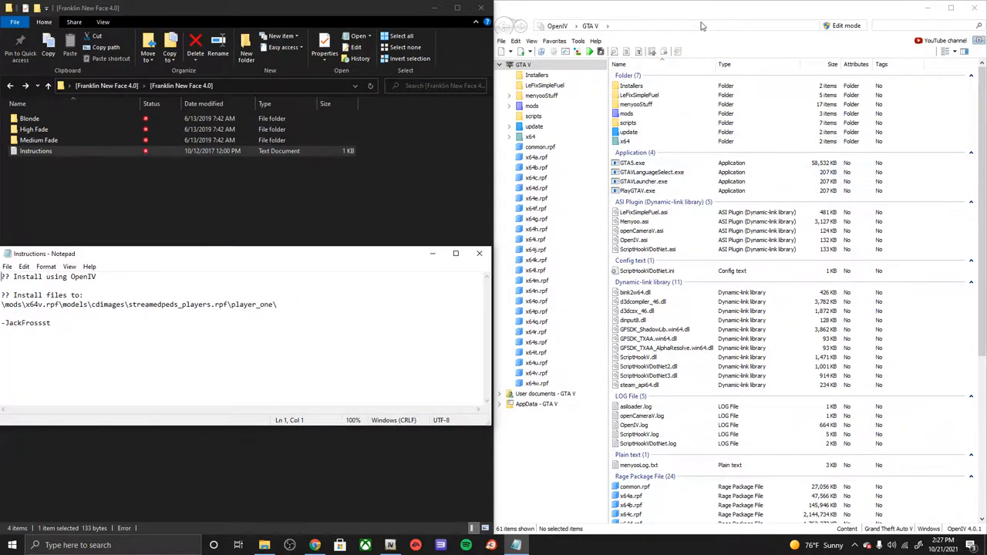
# Enable OpenIV's edit mode, confirm the archive warning, and enter the GTA V mods folder.
pyautogui.click(845, 25)
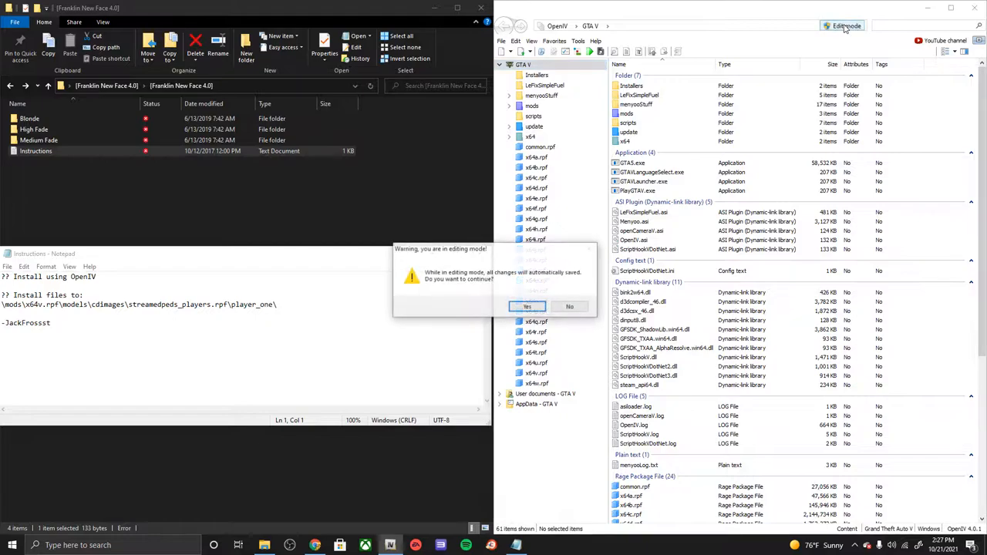
pyautogui.click(528, 305)
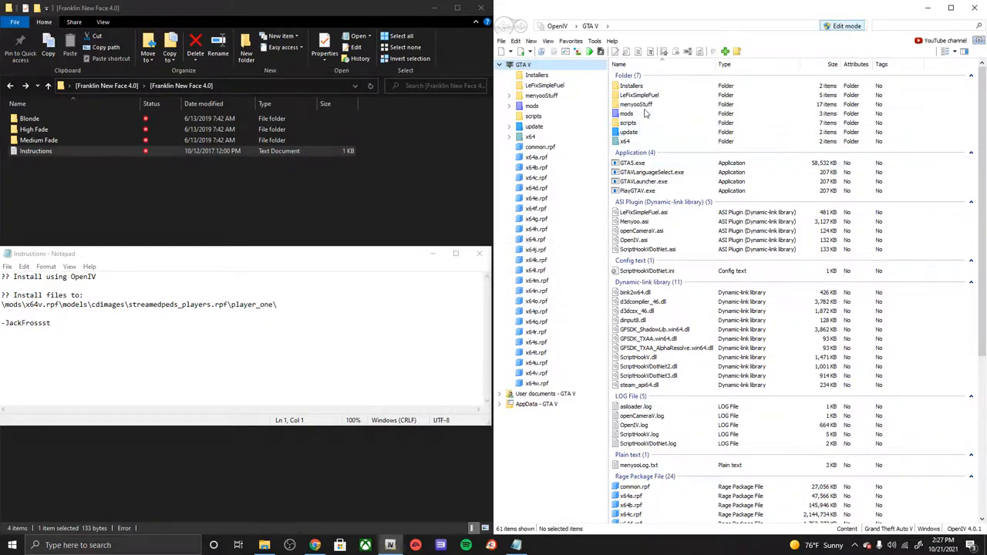
pyautogui.doubleClick(626, 114)
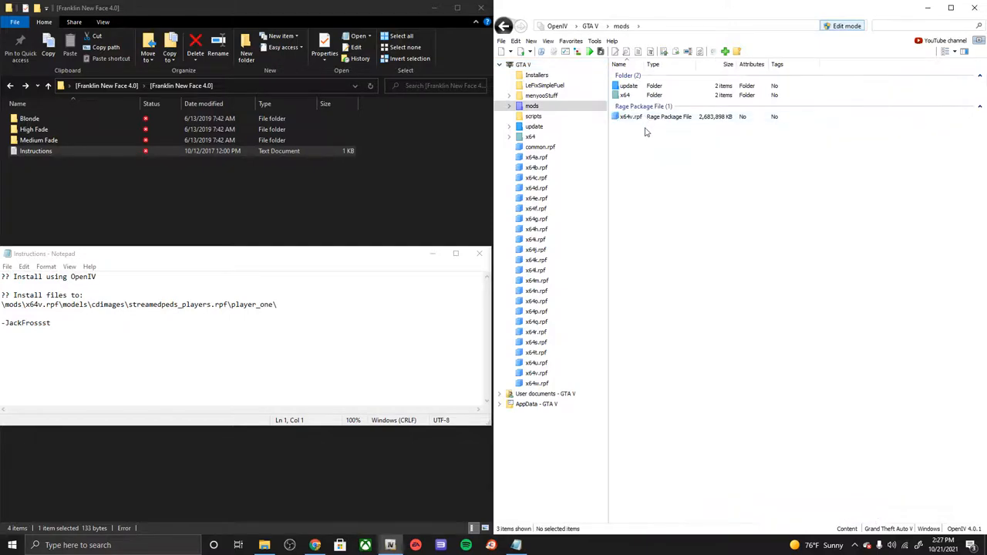
# After briefly entering the game's own x64v.rpf, back out and enter the mods copy of x64v.rpf.
pyautogui.click(631, 117)
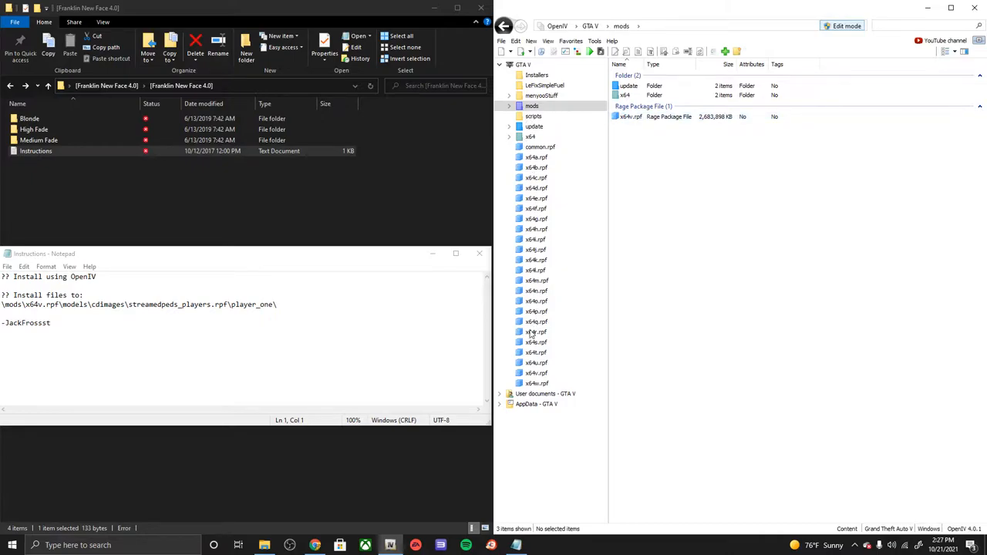
pyautogui.doubleClick(536, 372)
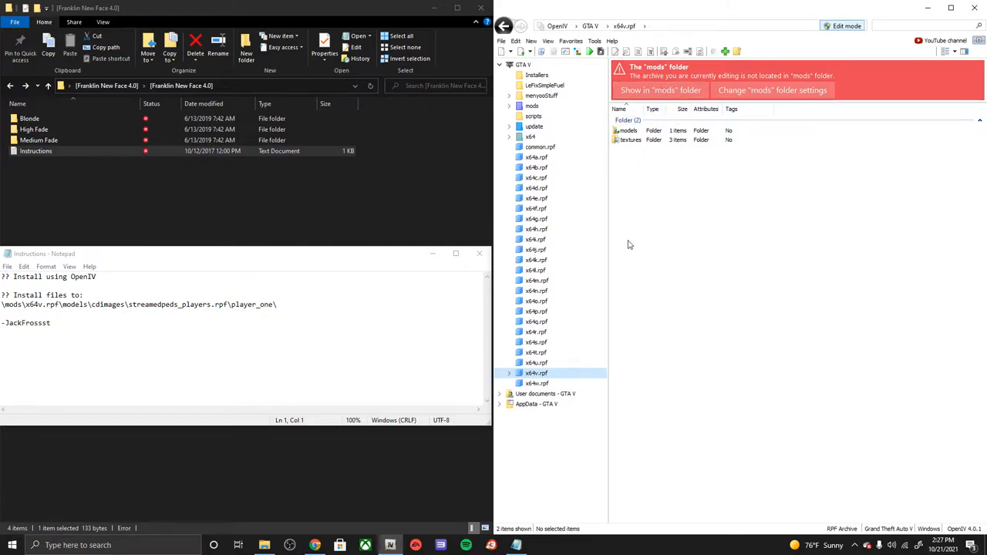
pyautogui.moveTo(654, 380)
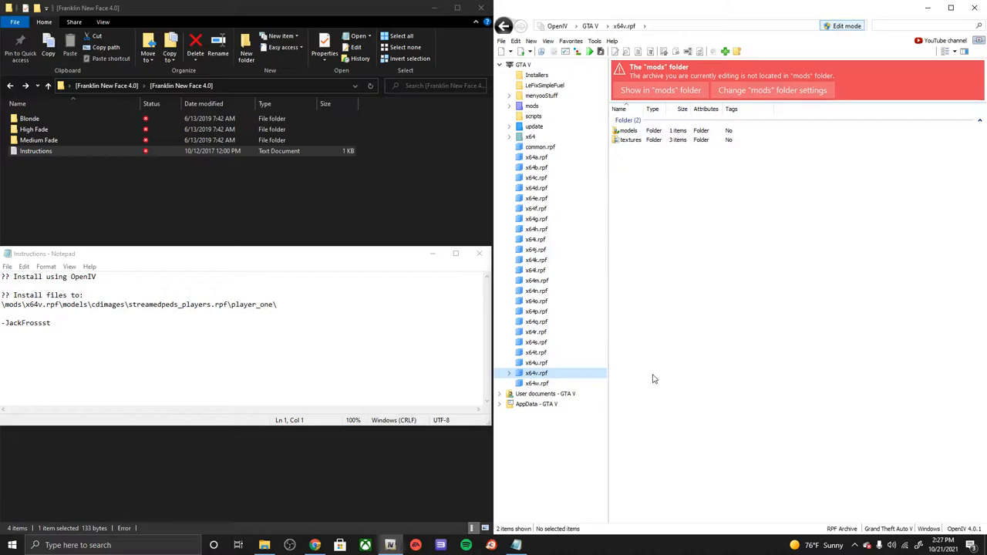
pyautogui.click(530, 105)
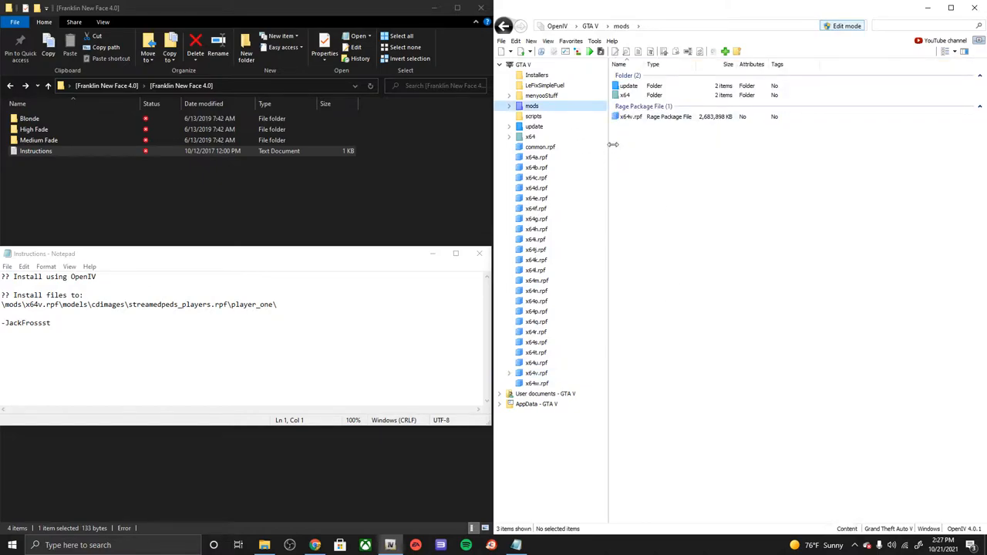
pyautogui.click(629, 118)
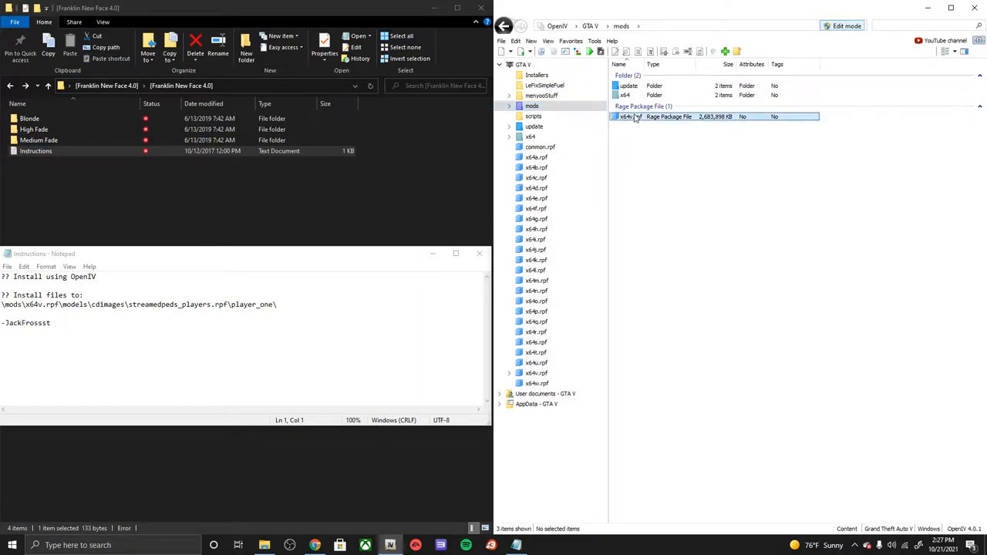
pyautogui.doubleClick(629, 117)
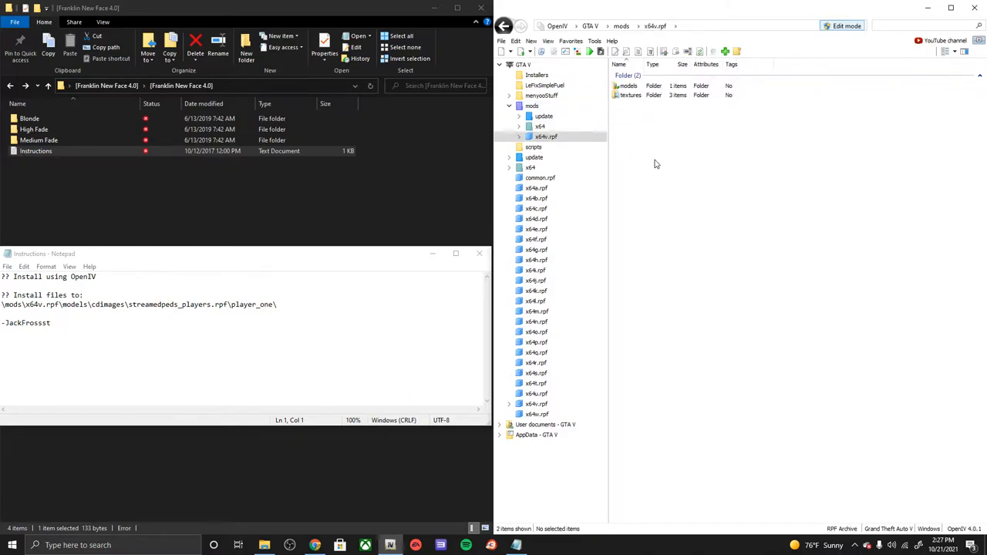
# Navigate through models\cdimages into streamedpeds_players.rpf to reach Franklin's player_one files.
pyautogui.click(626, 87)
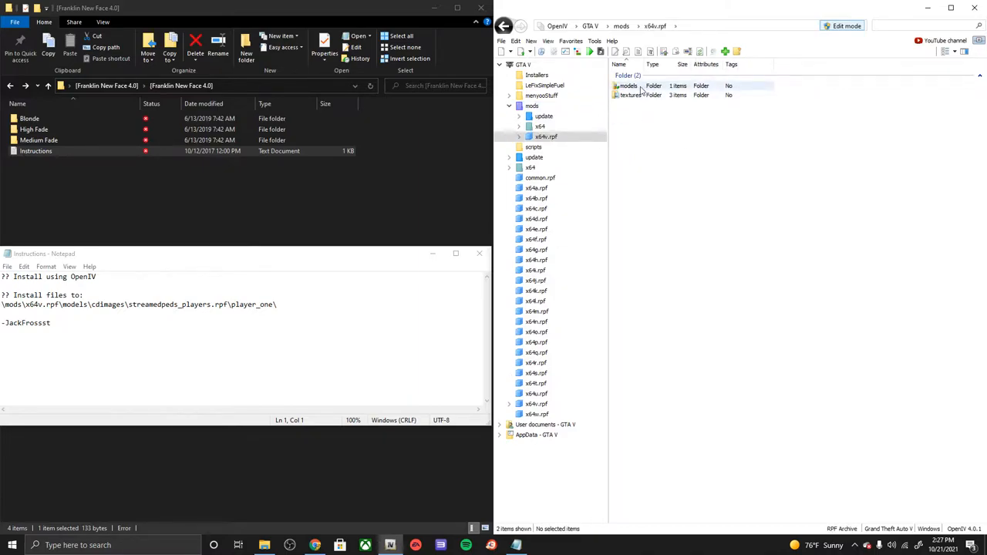
pyautogui.doubleClick(626, 87)
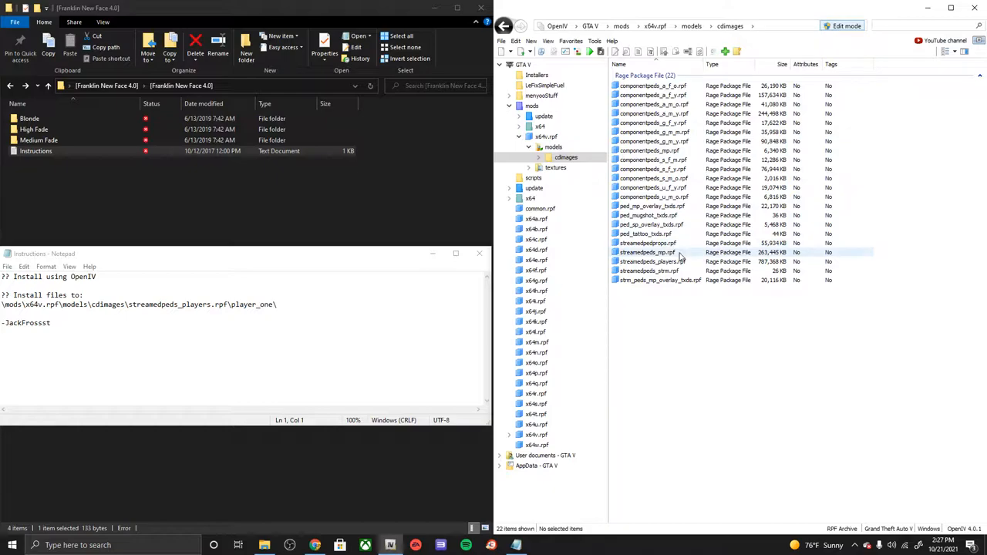
pyautogui.click(647, 262)
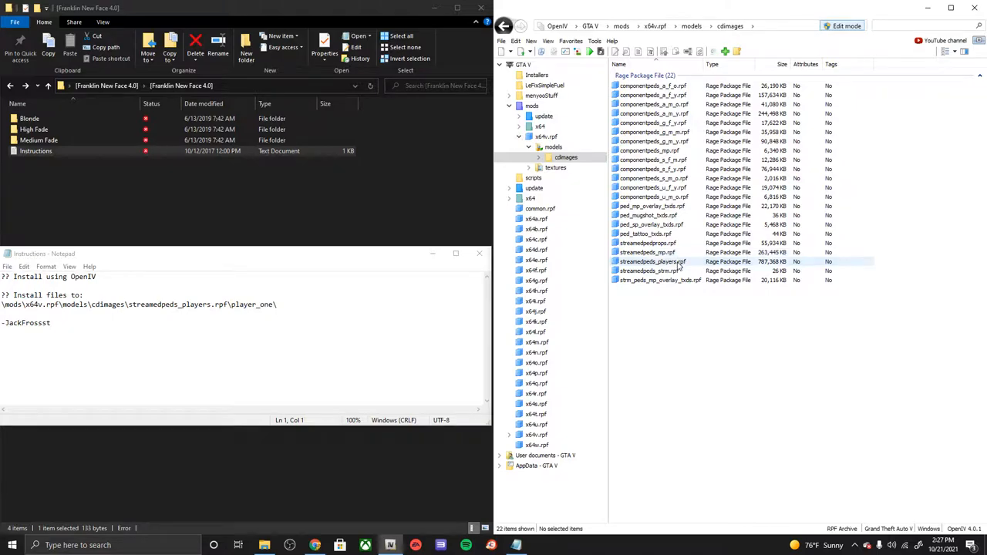
pyautogui.doubleClick(657, 261)
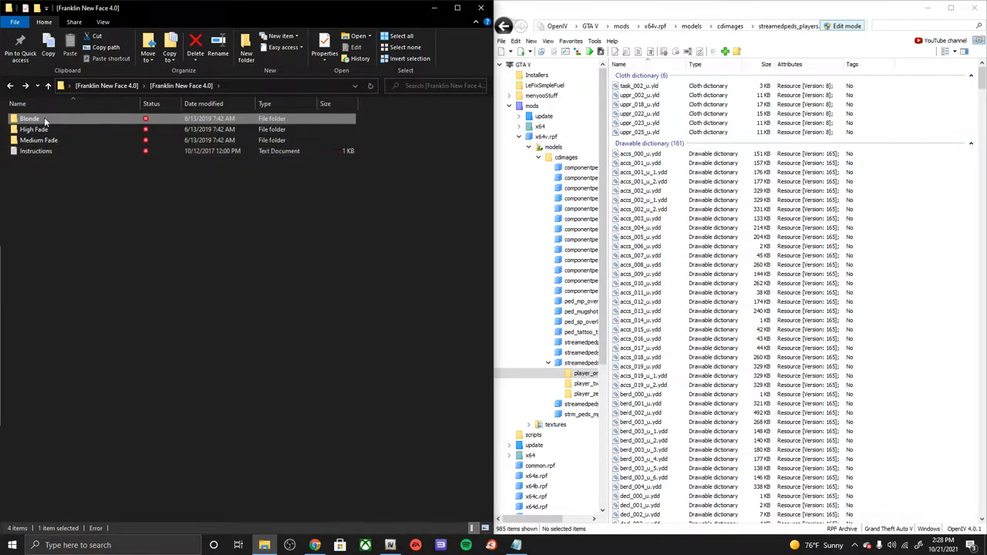
pyautogui.moveTo(29, 118)
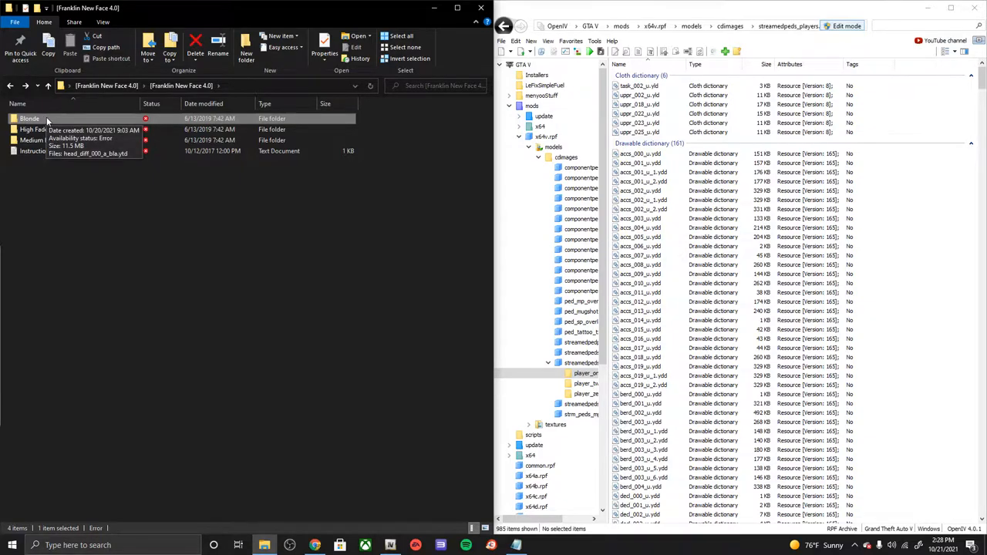
pyautogui.moveTo(111, 209)
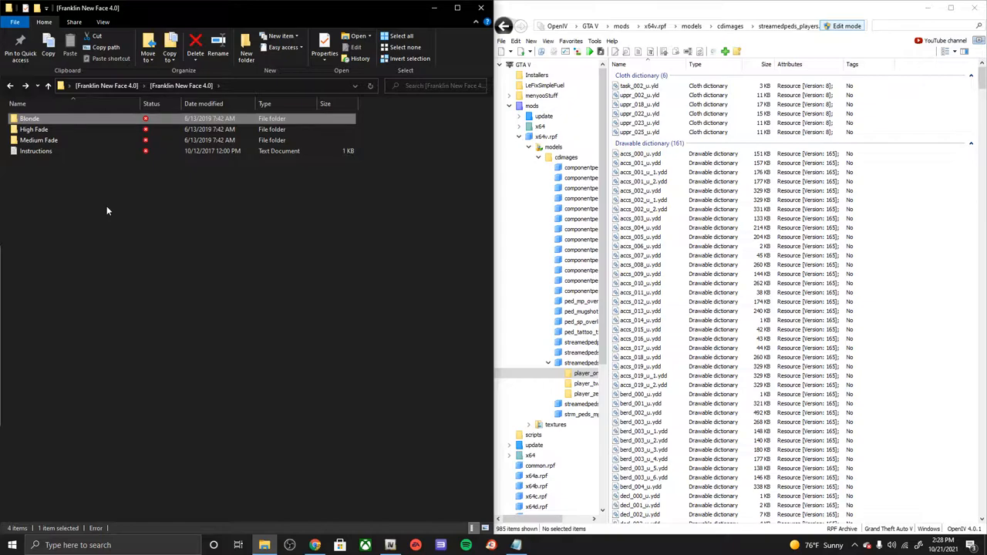
pyautogui.moveTo(43, 140)
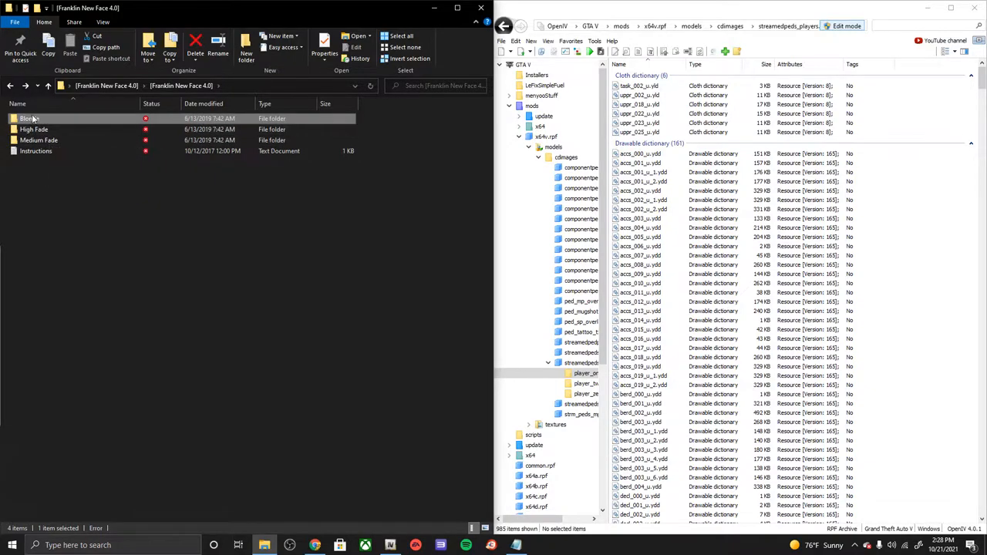
pyautogui.moveTo(31, 139)
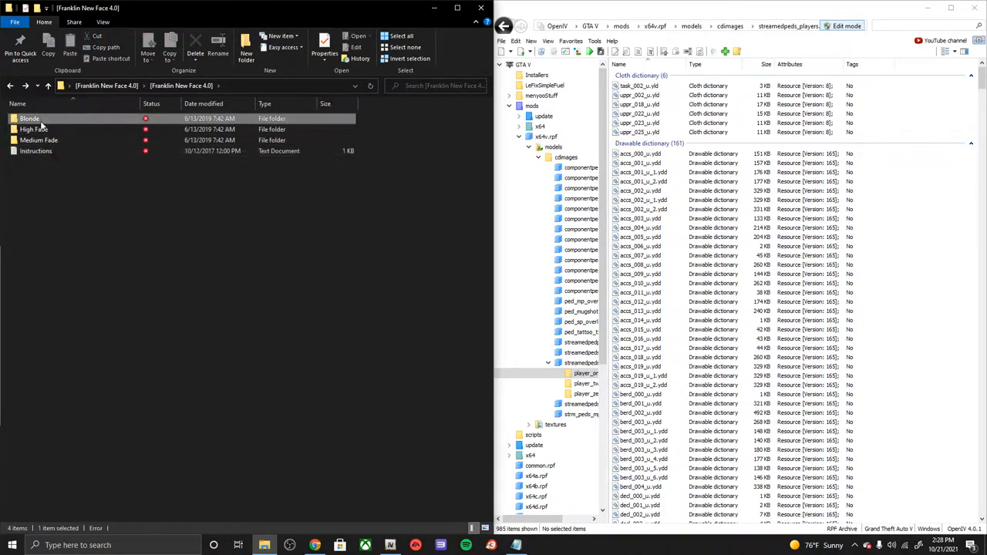
# Enter the Blonde variant folder to reveal its head_diff_000_a_blo.ytd texture file.
pyautogui.click(34, 130)
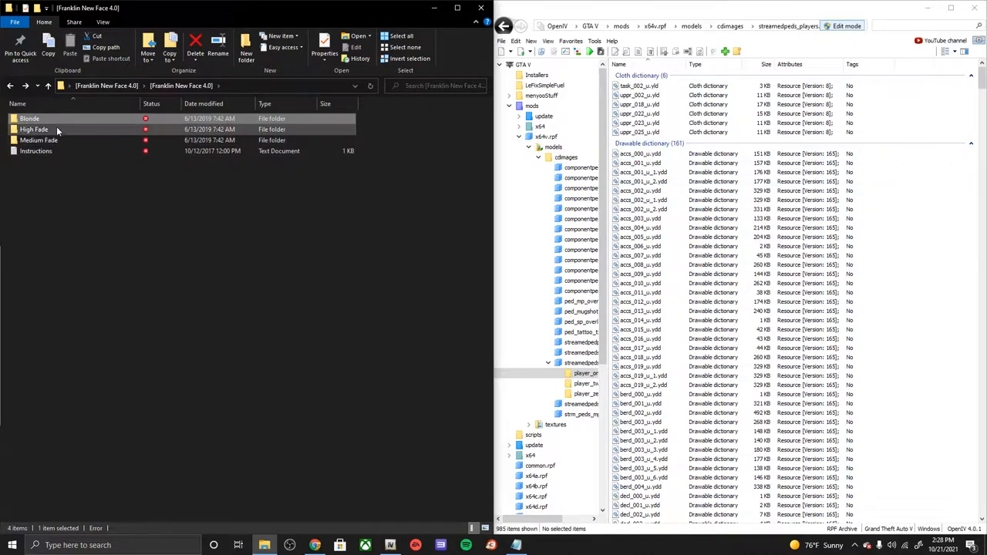
pyautogui.doubleClick(30, 118)
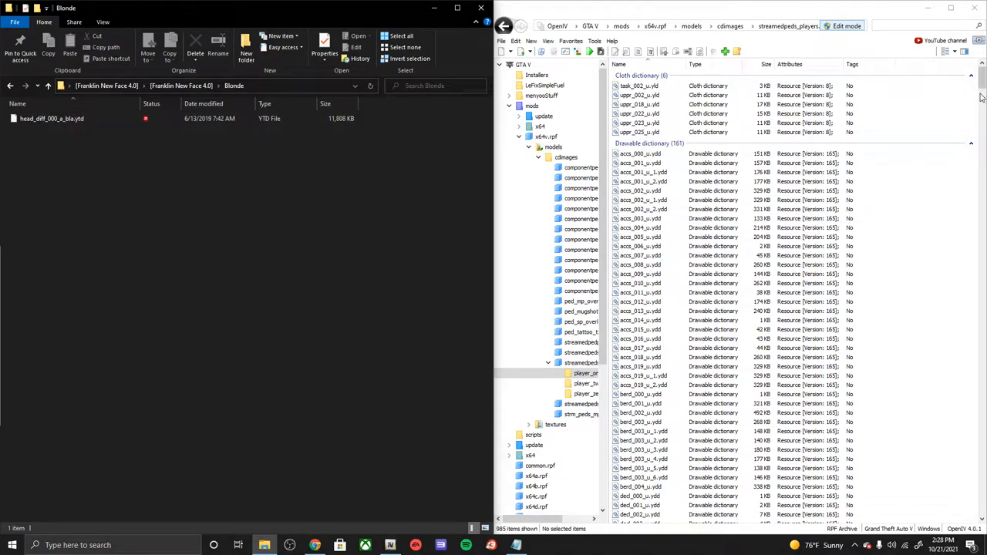
# Locate head_diff_000_a_bla.ytd in player_one, pick the blonde ytd in Explorer, then go back up to the variant folders.
pyautogui.scroll(-3)
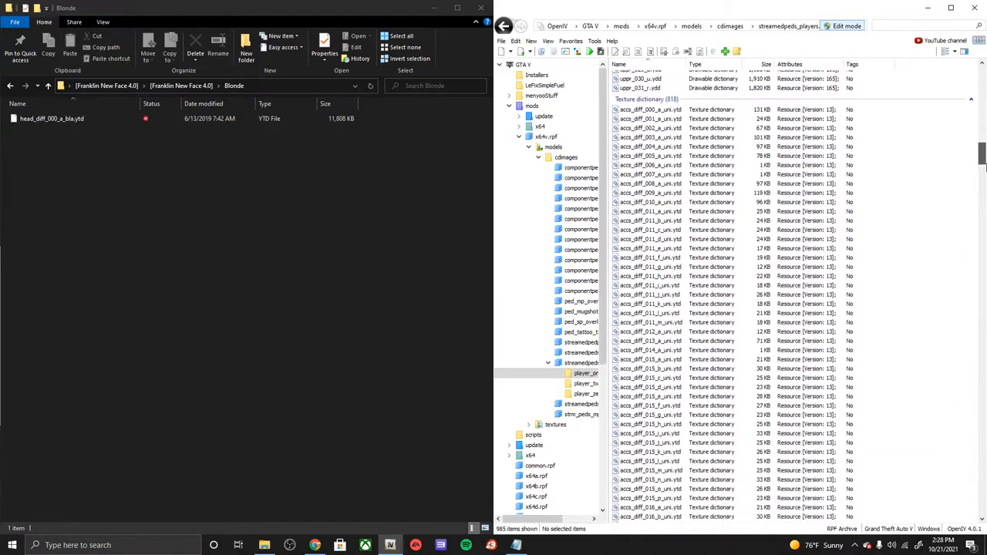
pyautogui.scroll(-3)
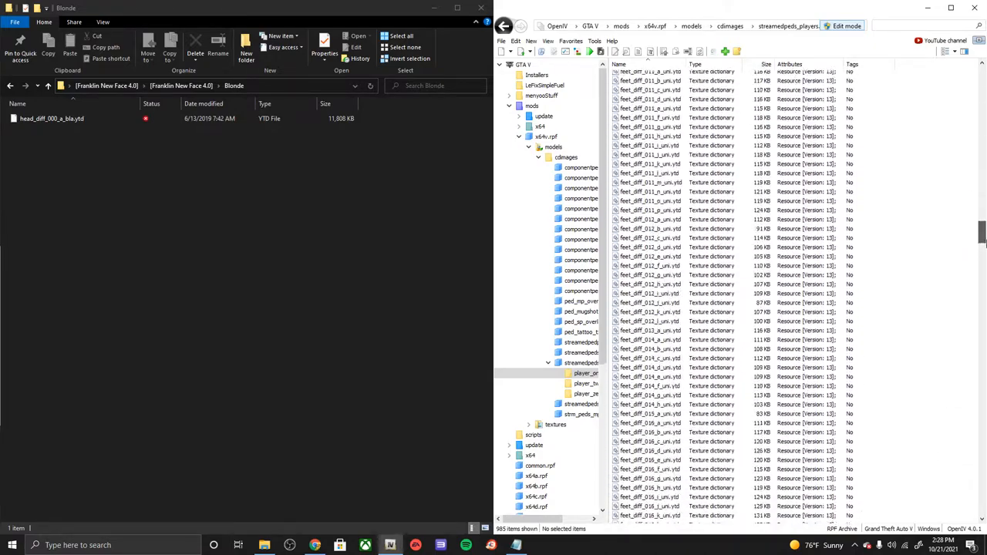
pyautogui.scroll(-3)
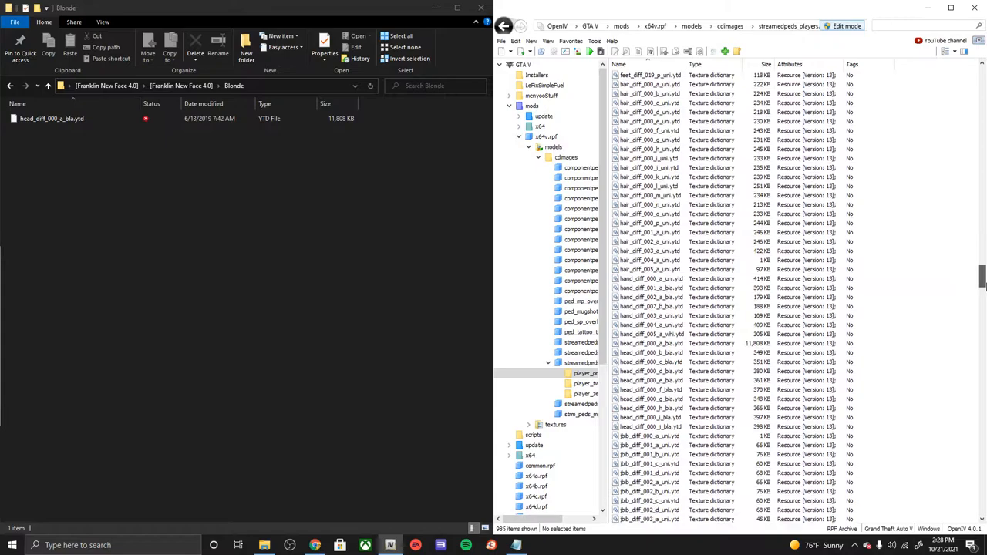
pyautogui.scroll(-3)
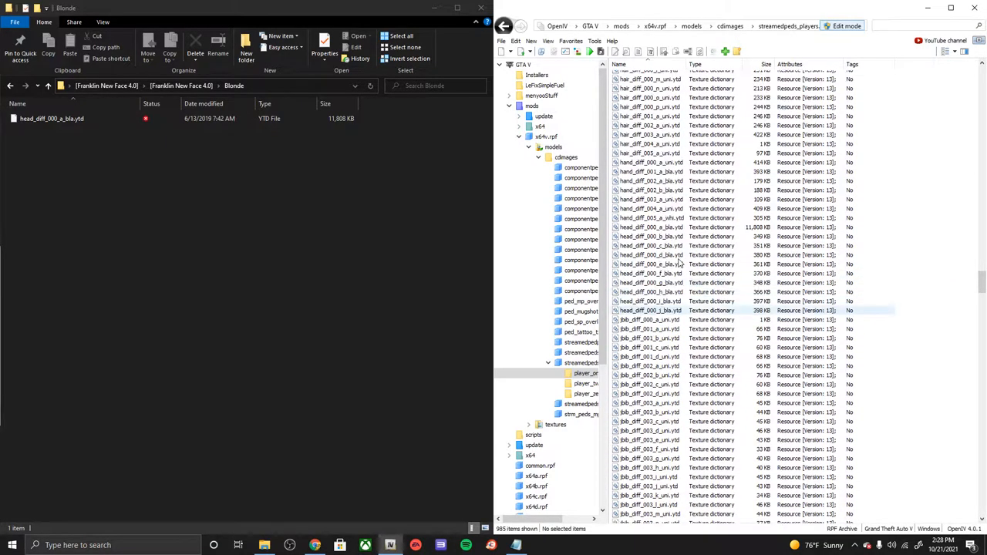
pyautogui.click(651, 226)
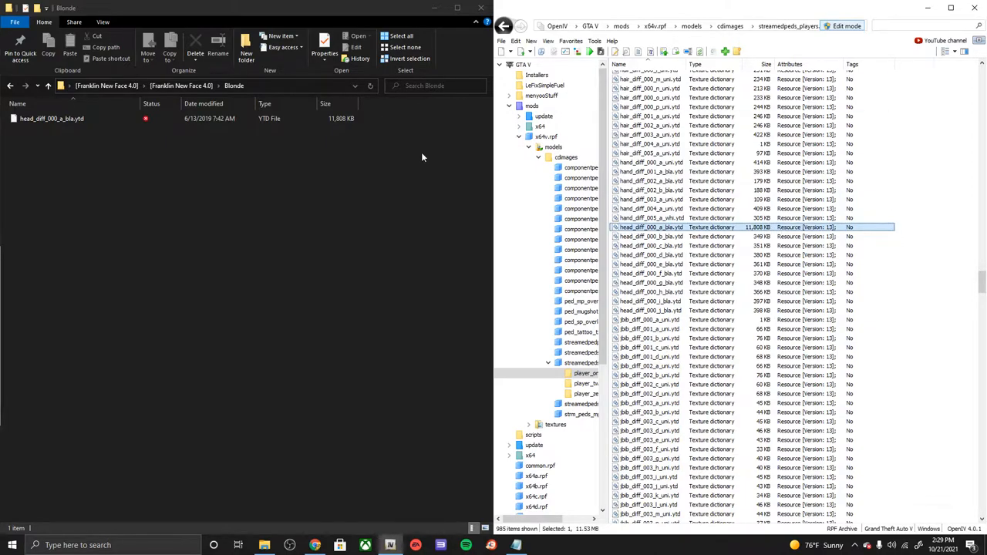
pyautogui.rightClick(53, 118)
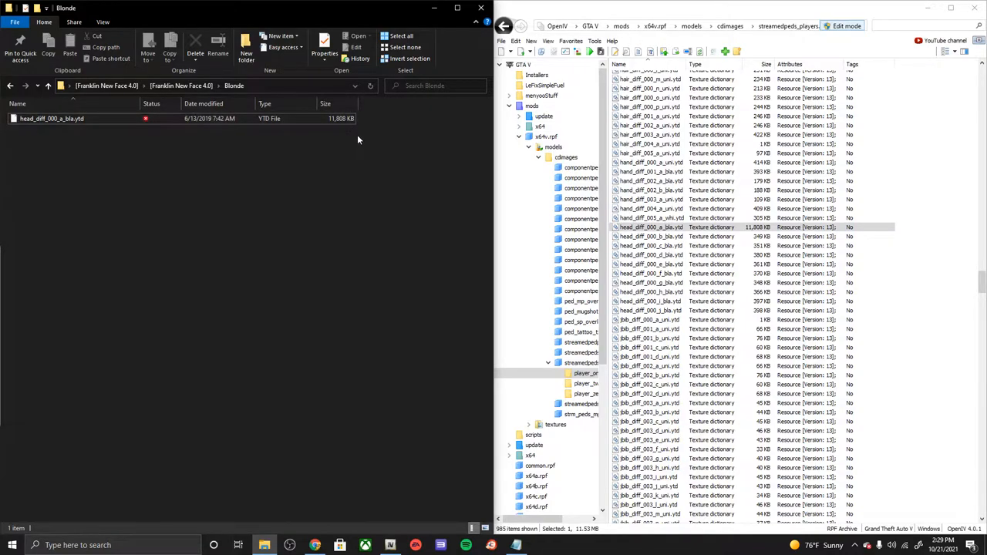
pyautogui.moveTo(364, 142)
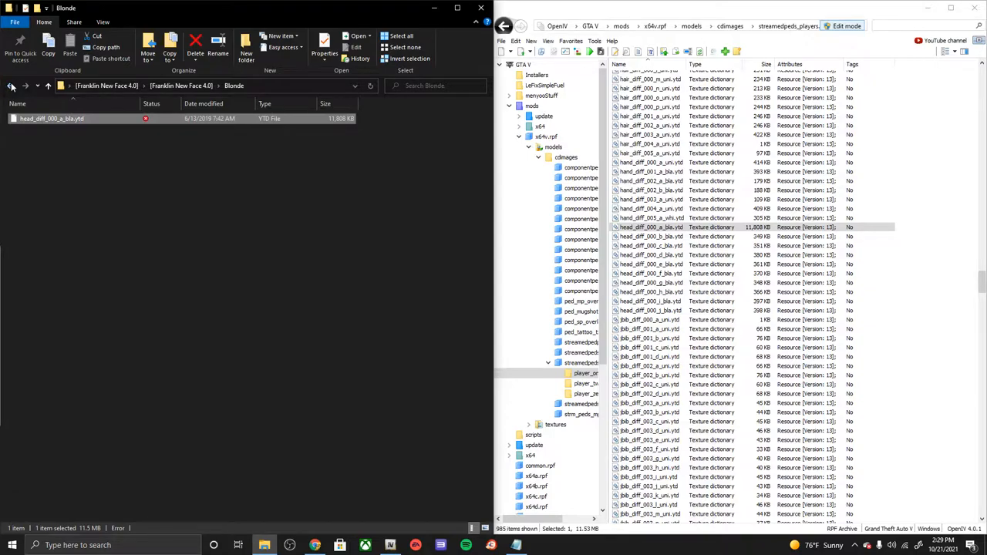
pyautogui.click(11, 86)
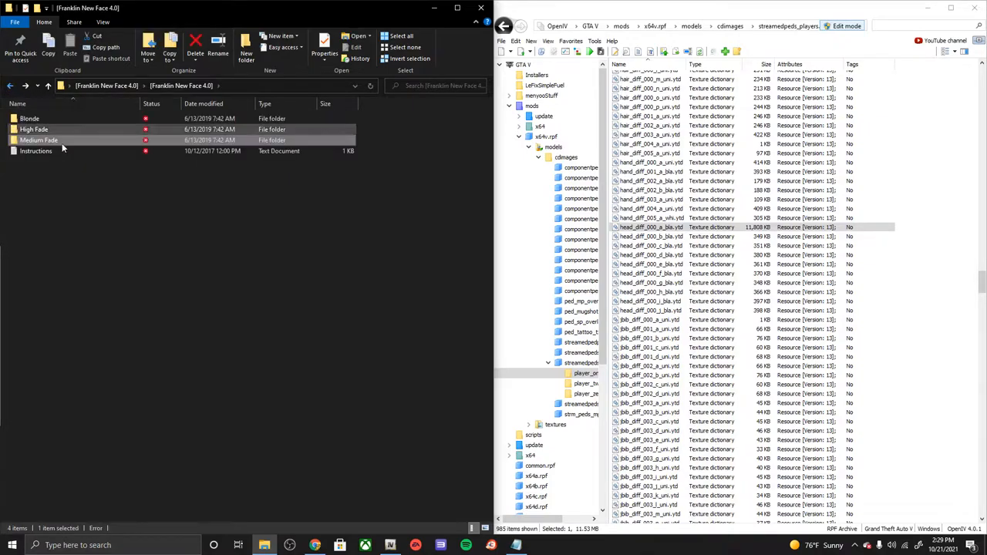
# Create a new folder named Originals beside the Blonde, High Fade and Medium Fade folders.
pyautogui.click(39, 139)
pyautogui.write('Originals')
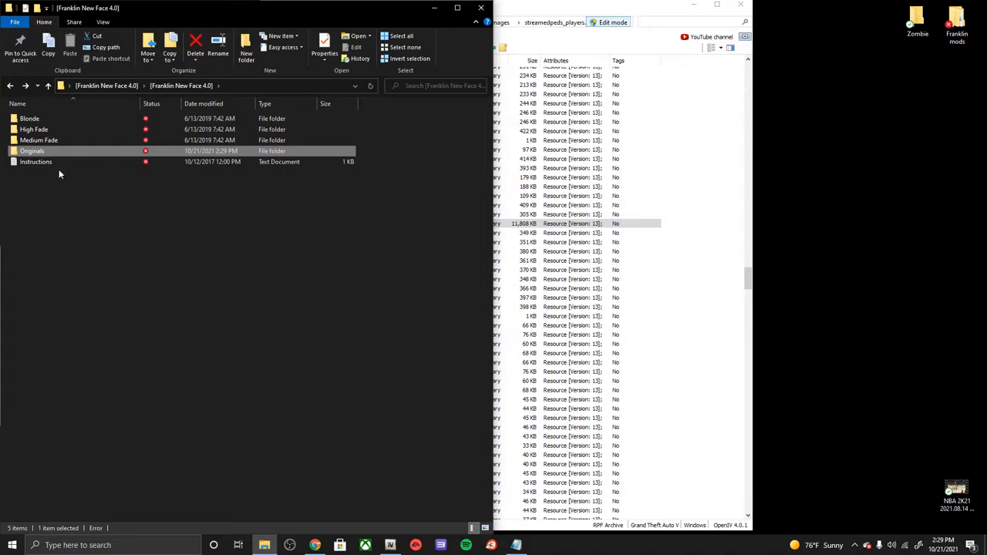
pyautogui.click(35, 162)
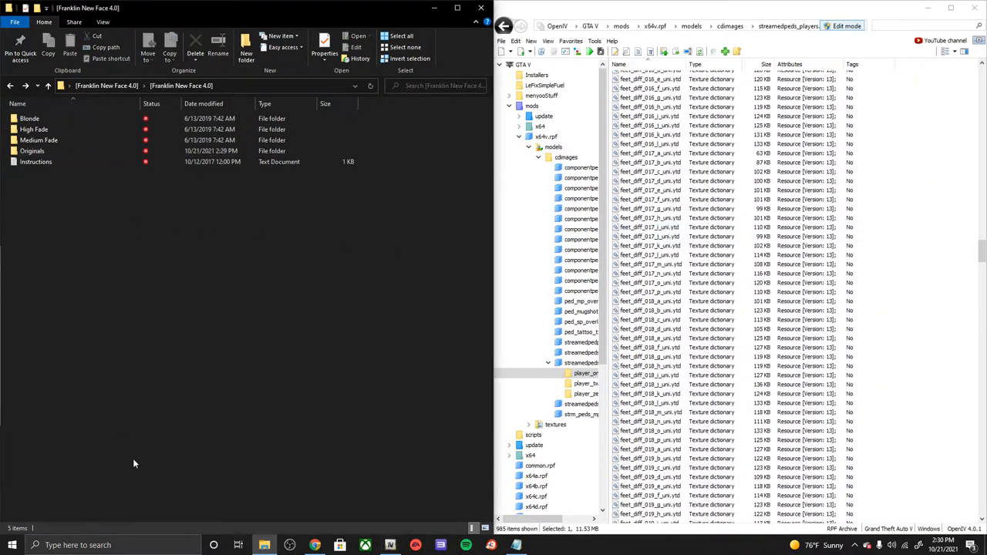
pyautogui.moveTo(203, 225)
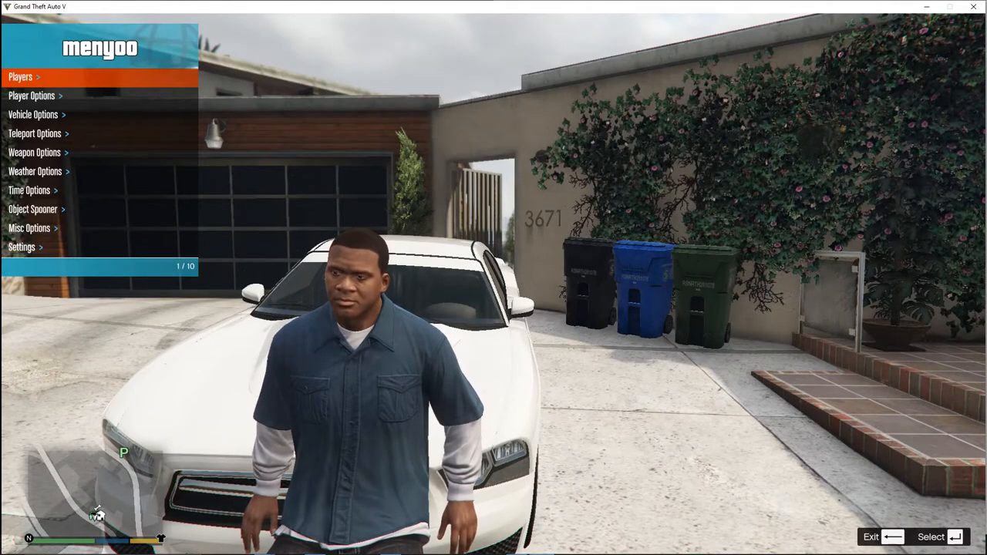
# Via Menyoo Player Options > Wardrobe > Head, set Franklin's head Texture to 2 for blonde hair.
pyautogui.press('down')
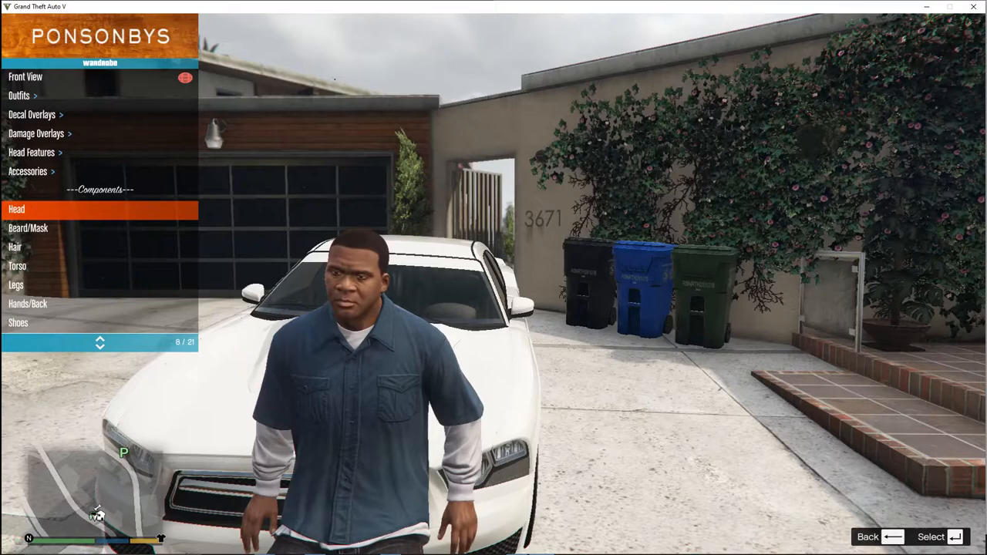
pyautogui.click(15, 209)
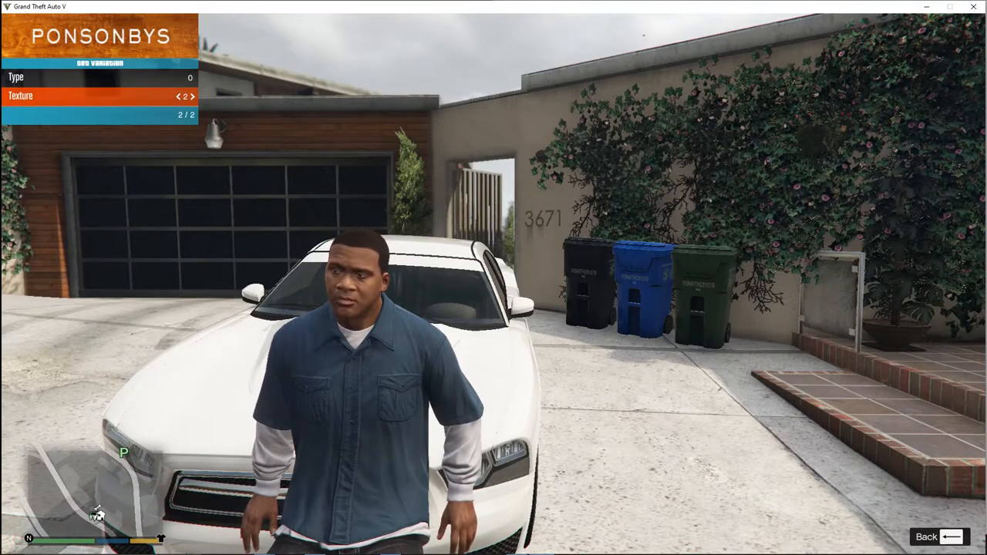
pyautogui.click(177, 95)
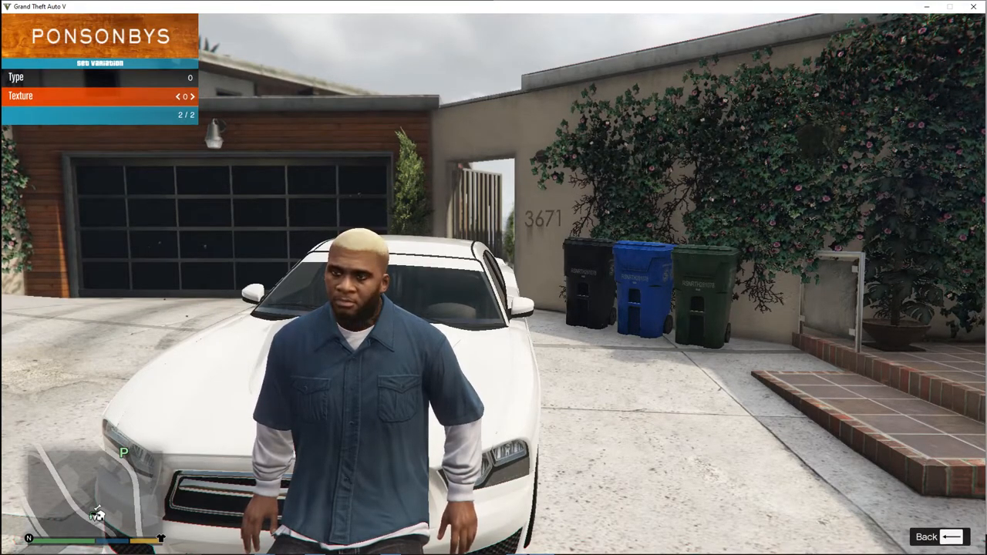